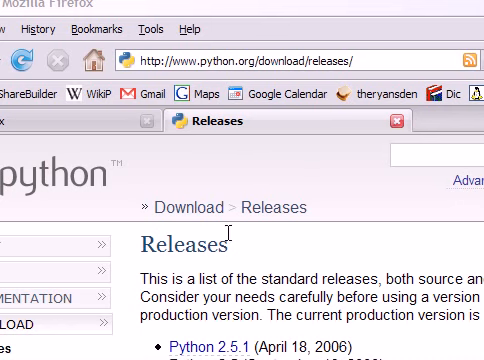
# - Go from the Releases list to the Python 2.5.1 page and review its Windows downloads
pyautogui.scroll(-3)
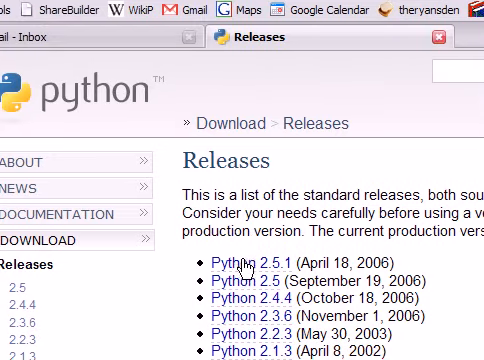
pyautogui.click(236, 262)
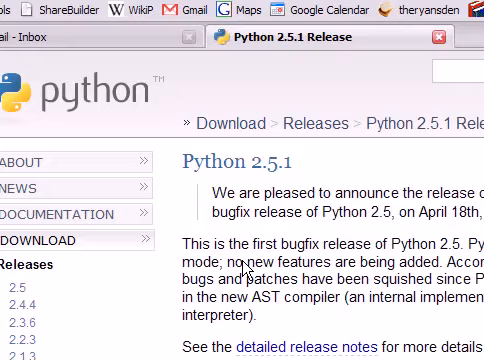
pyautogui.scroll(-3)
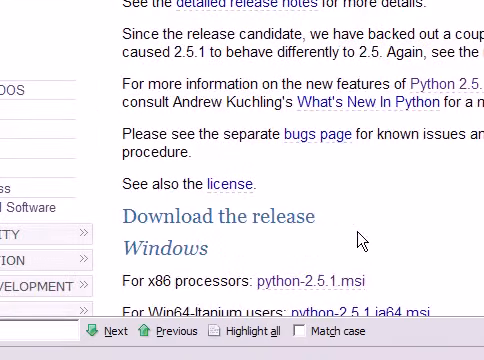
pyautogui.scroll(3)
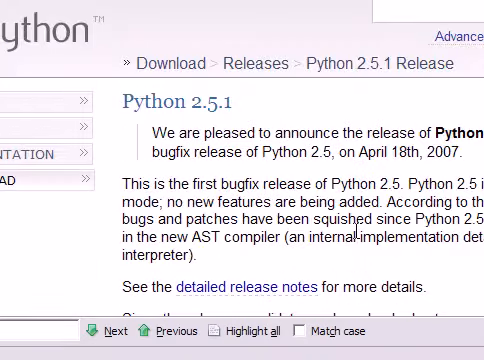
pyautogui.scroll(-3)
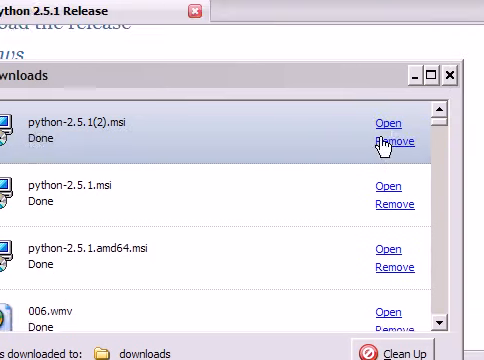
# - Run the downloaded installer for all users into C:\Python25\, confirming overwrite of existing files
pyautogui.click(384, 122)
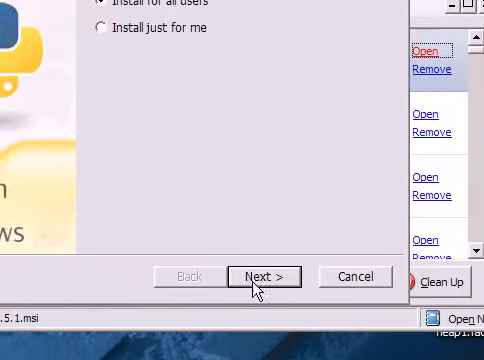
pyautogui.click(264, 276)
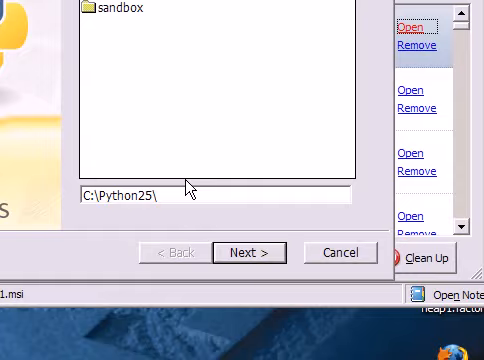
pyautogui.click(244, 252)
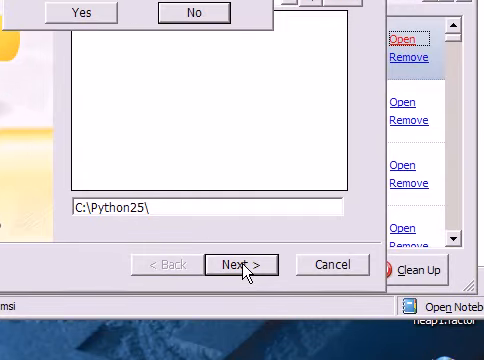
pyautogui.click(240, 264)
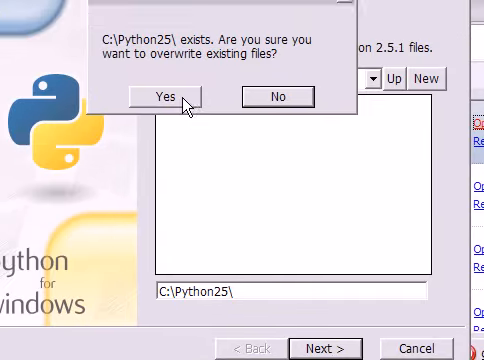
pyautogui.click(180, 96)
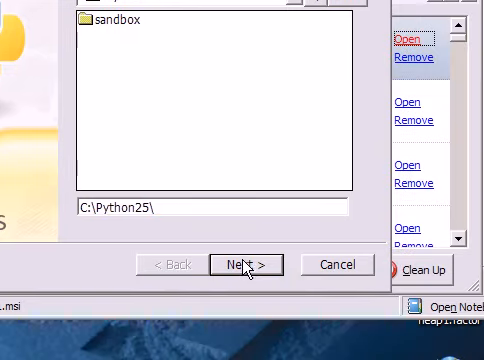
# - Install with the default features and finish the completed setup
pyautogui.click(248, 264)
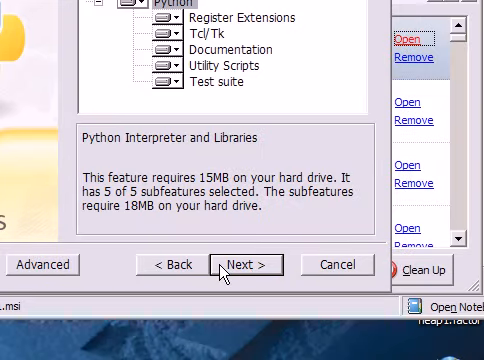
pyautogui.click(248, 264)
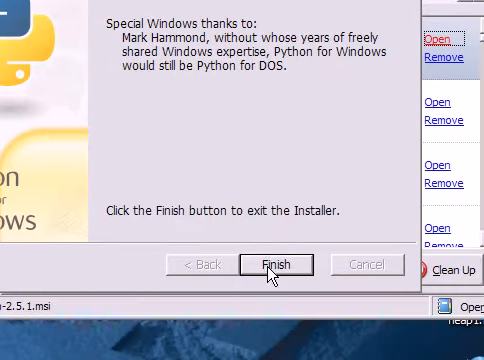
pyautogui.click(276, 264)
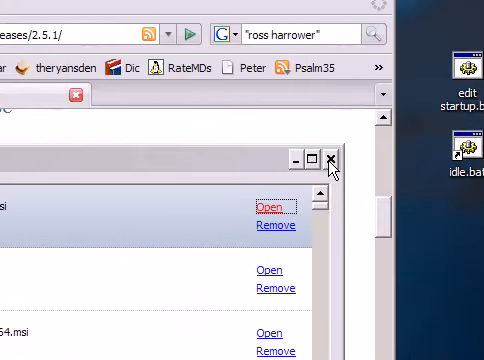
# - Change directory to C:\Python25 and start the Python interpreter
pyautogui.click(332, 160)
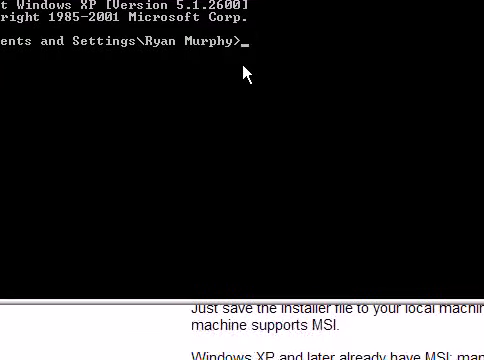
pyautogui.write('cd')
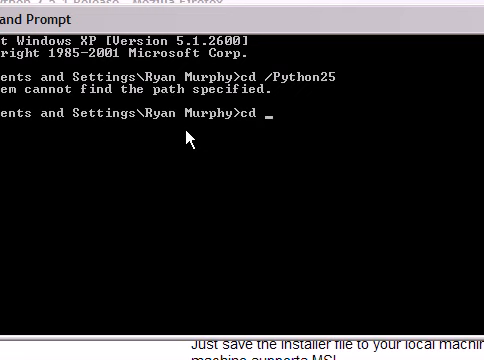
pyautogui.write('\\')
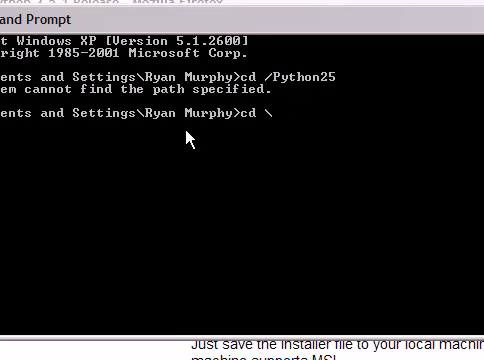
pyautogui.write('Python25')
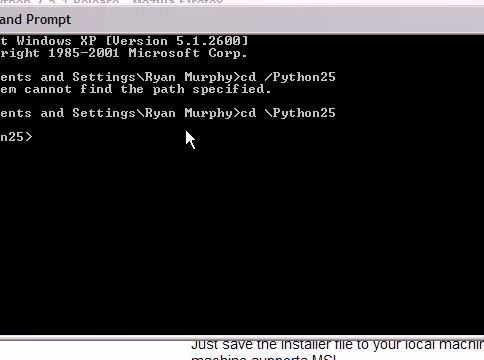
pyautogui.write('python')
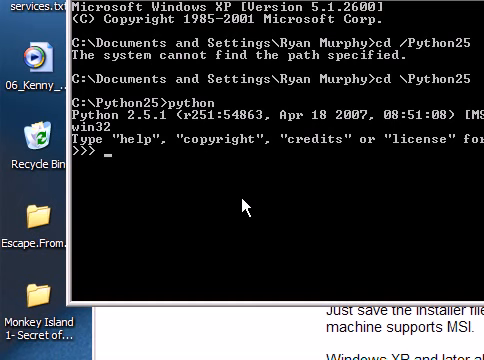
# - Assign a=3 and evaluate a+5 in the interpreter
pyautogui.write('a=3')
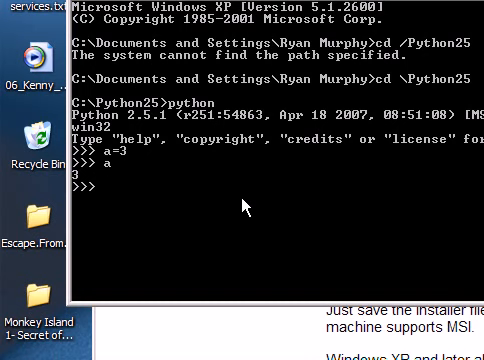
pyautogui.write('a+5')
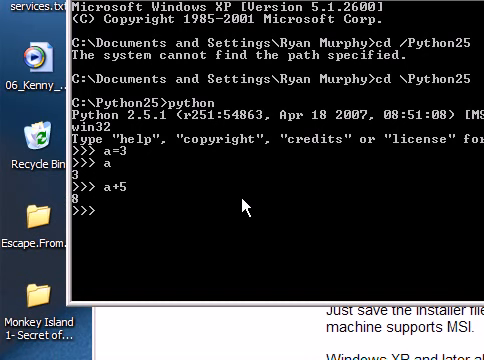
pyautogui.press('ctrl+z')
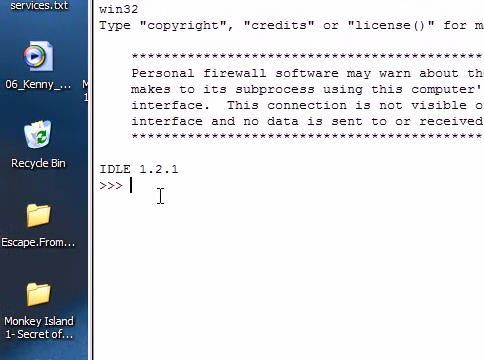
pyautogui.moveTo(188, 212)
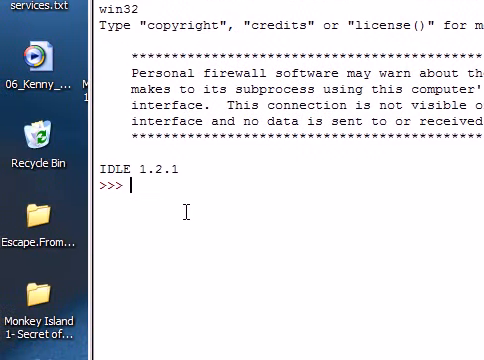
# - Assign a=3 and print hello world from a double-quoted string
pyautogui.write('a=3')
pyautogui.write('a + 5')
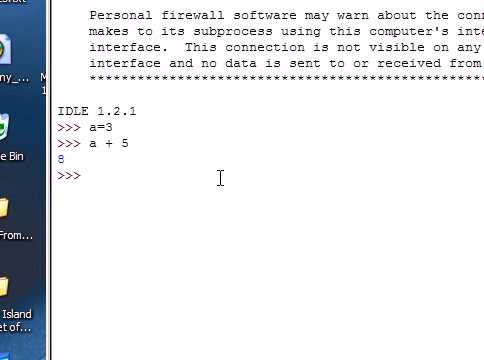
pyautogui.write('print')
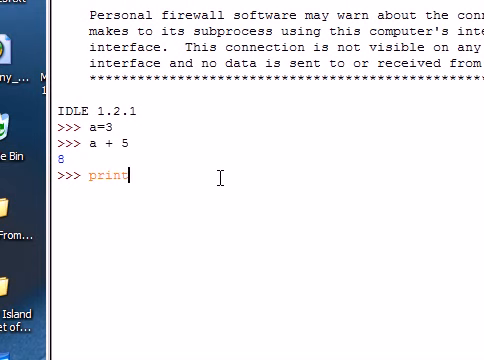
pyautogui.write('"he')
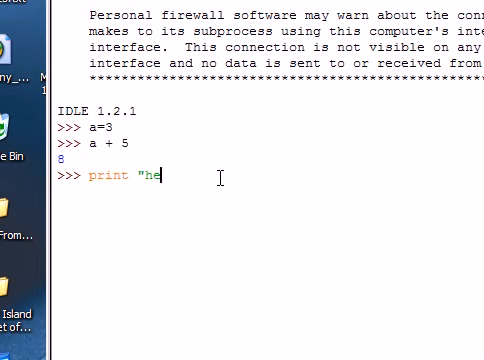
pyautogui.press('enter')
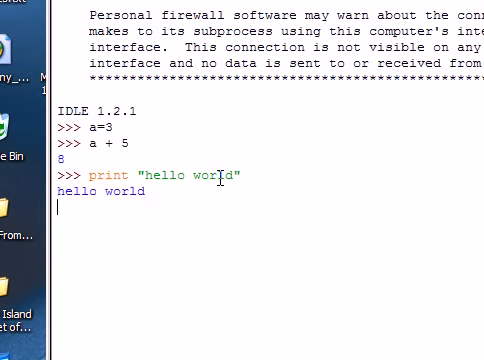
# - Print hello world again from a single-quoted string
pyautogui.write('prin')
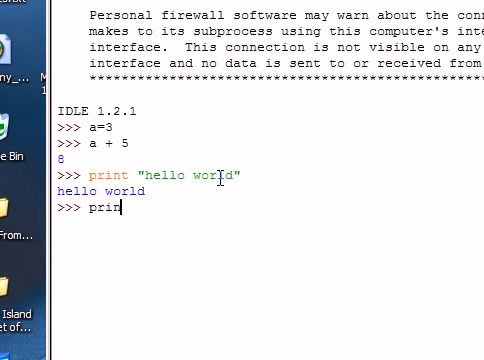
pyautogui.write("t 'hello world")
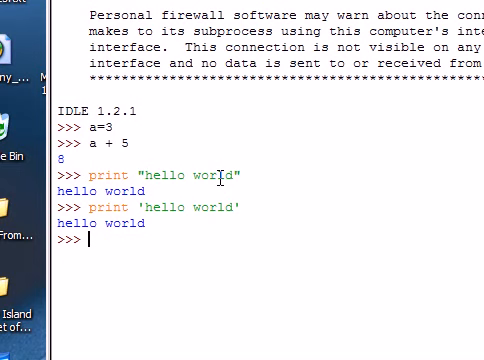
# - Define sum(x, y) with a body returning x+y
pyautogui.write('def')
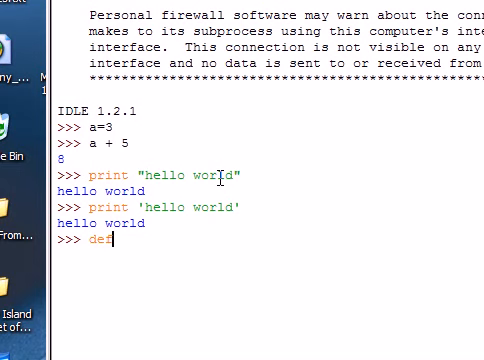
pyautogui.write('" "')
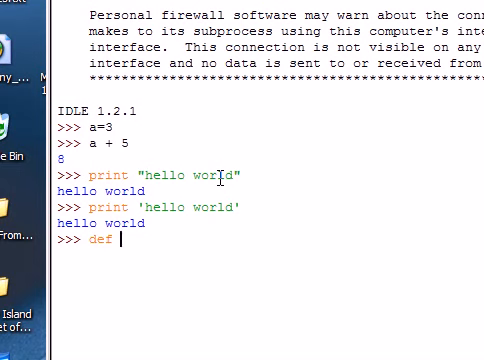
pyautogui.write('sum')
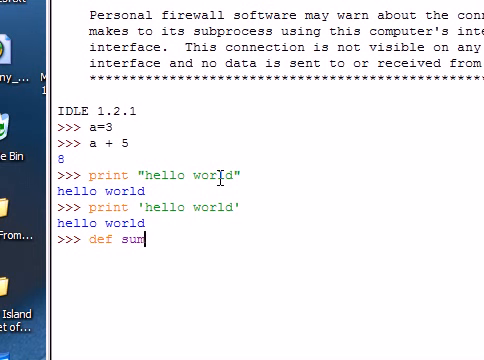
pyautogui.write('(x')
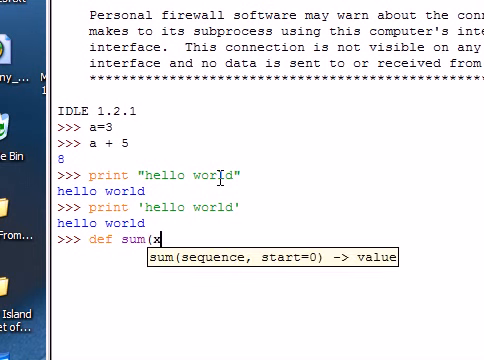
pyautogui.write(',y)')
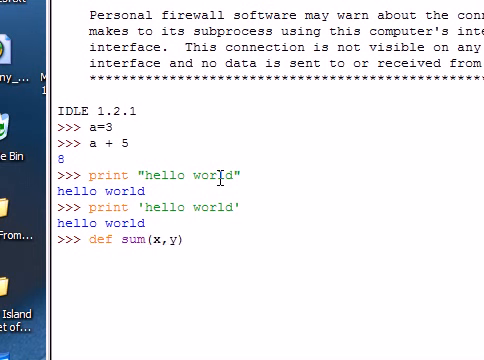
pyautogui.write(':')
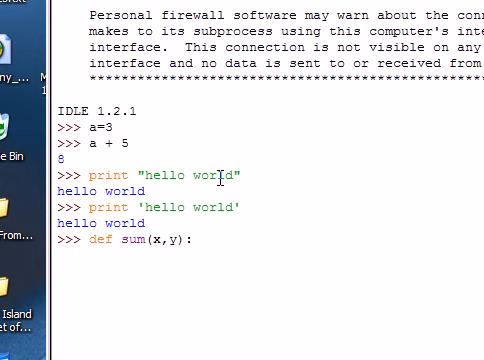
pyautogui.press('Return')
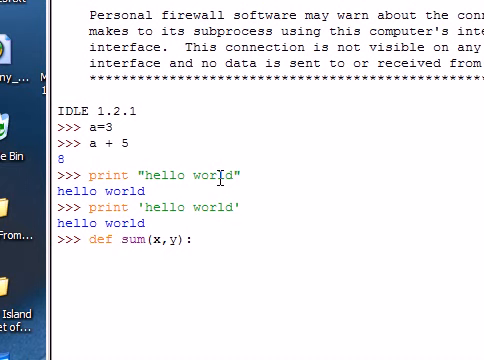
pyautogui.write('ret')
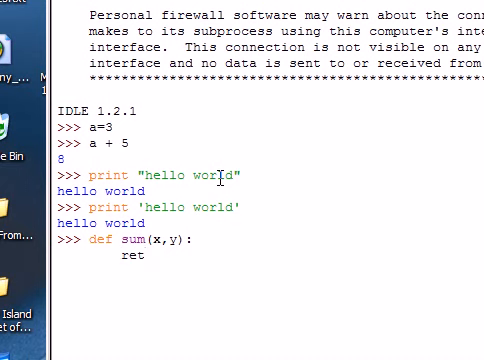
pyautogui.write('urn x+y')
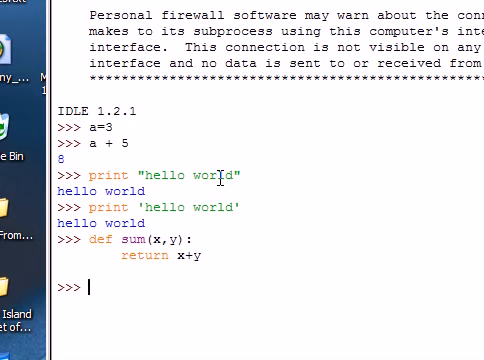
# - Call sum(3,5) to get 8
pyautogui.write('sum')
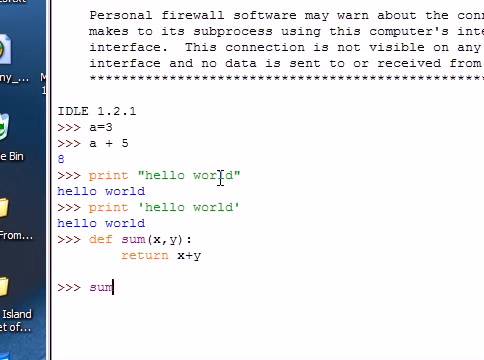
pyautogui.write('(3,')
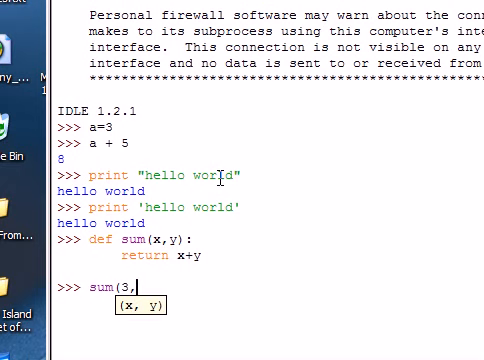
pyautogui.write('5')
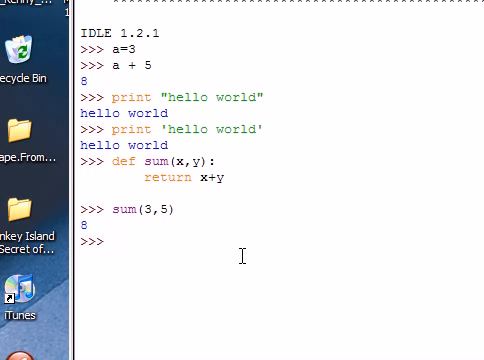
# - Begin def fib(n) with an if n <= 1 condition
pyautogui.write('def fib')
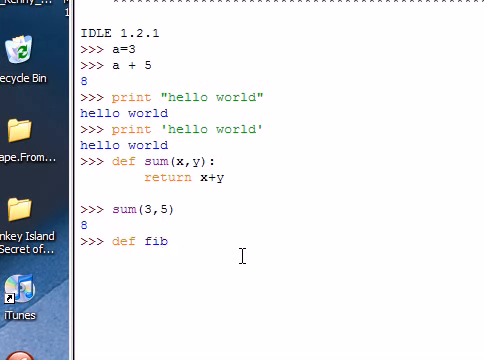
pyautogui.write('(n')
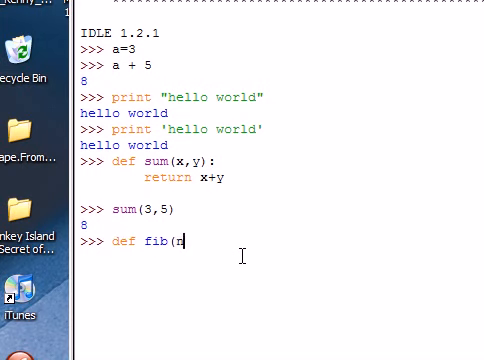
pyautogui.write('):')
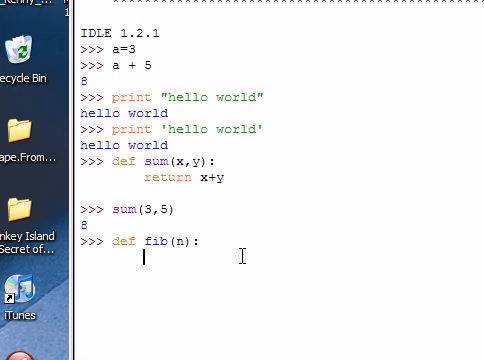
pyautogui.write('if n')
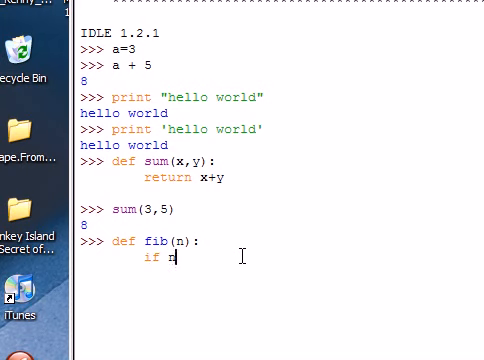
pyautogui.write('<=')
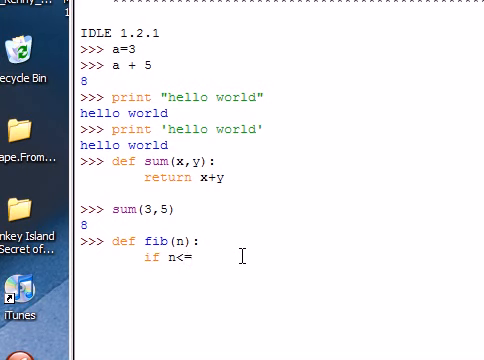
pyautogui.write('1:')
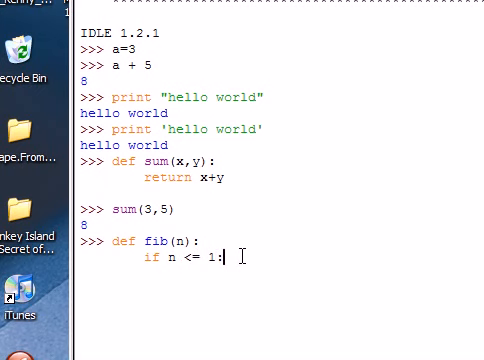
pyautogui.press('Return')
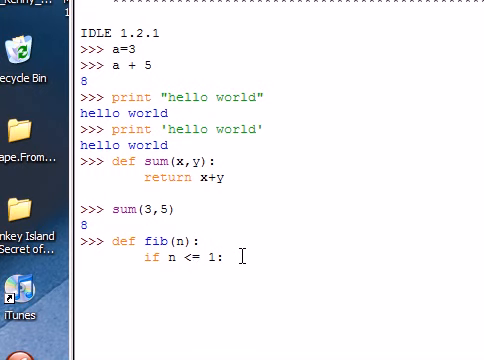
# - Return 1 in the base case, then an else line that raises SyntaxError
pyautogui.write('ret')
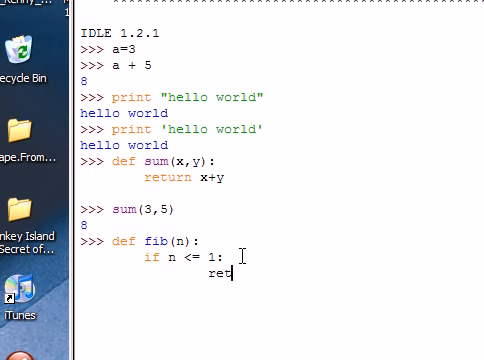
pyautogui.write('urn 1')
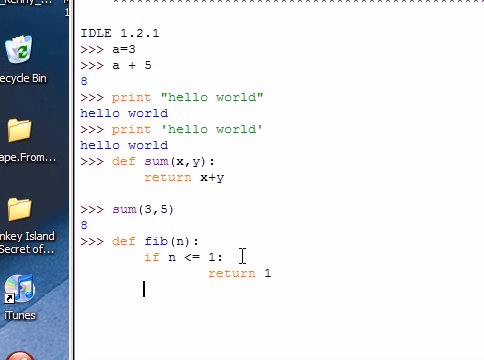
pyautogui.write('else')
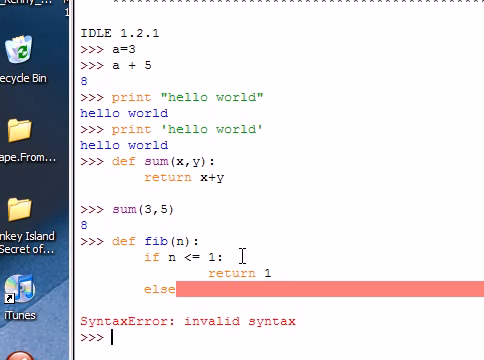
# - Retype def fib(n): with the if n <= 1 base case
pyautogui.write('def')
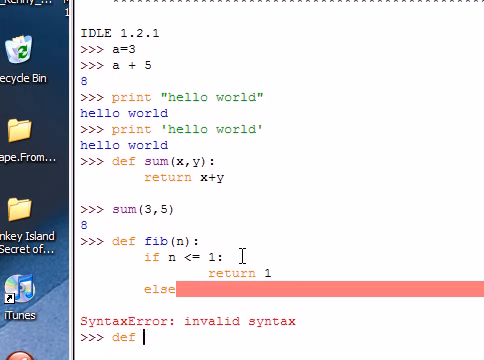
pyautogui.write('fib (')
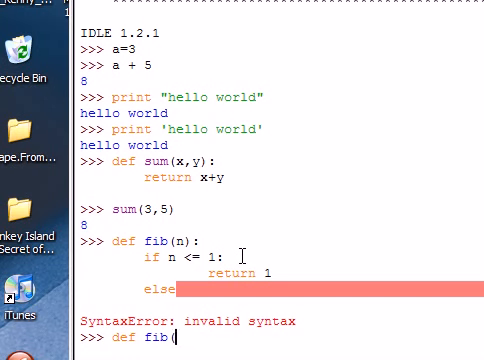
pyautogui.write('n):')
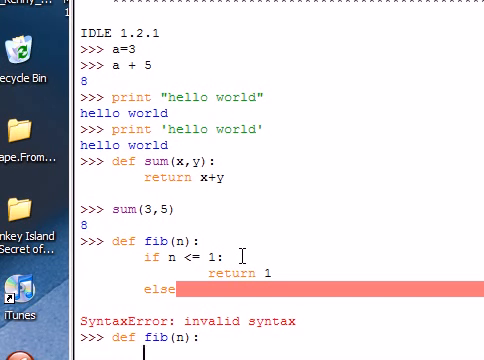
pyautogui.write('if n <= 1:')
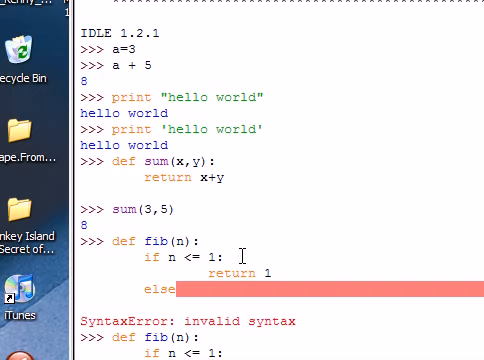
# - Continue the base case returning 1 and open the else: branch
pyautogui.scroll(-3)
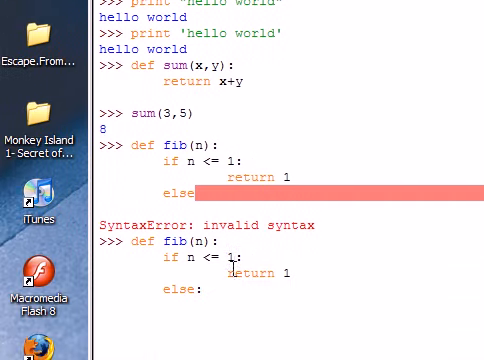
pyautogui.scroll(-3)
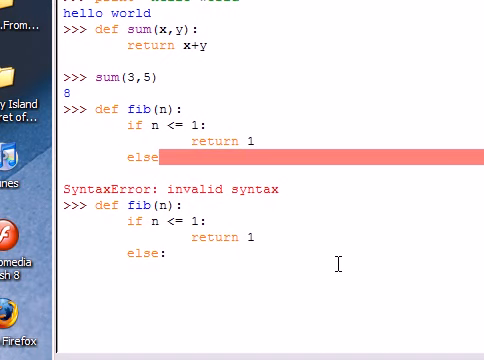
pyautogui.click(190, 270)
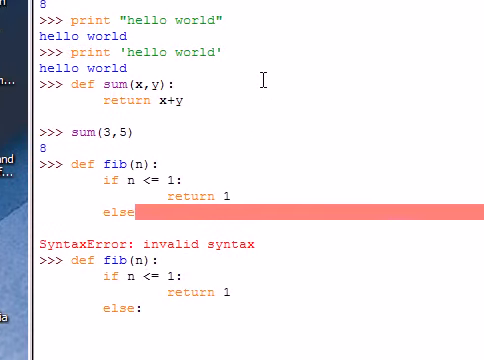
pyautogui.scroll(-3)
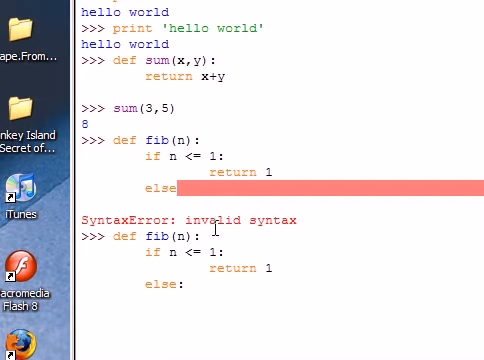
pyautogui.scroll(-3)
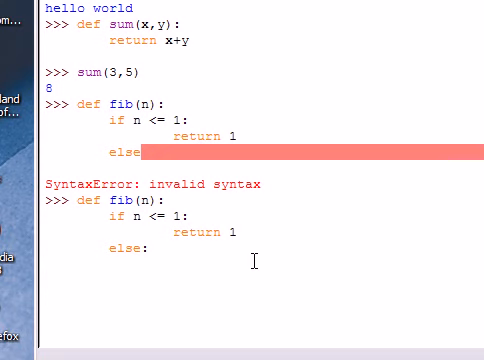
# - Return fib(n-1) + fib(n-2) in the else branch to finish the definition
pyautogui.write('return')
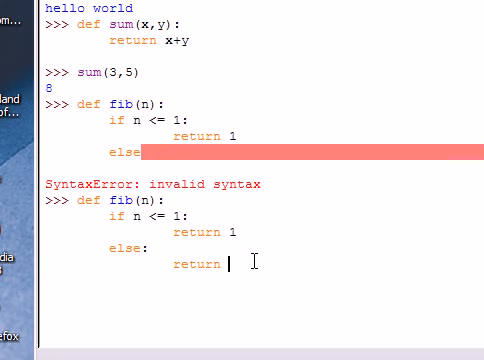
pyautogui.write('fib')
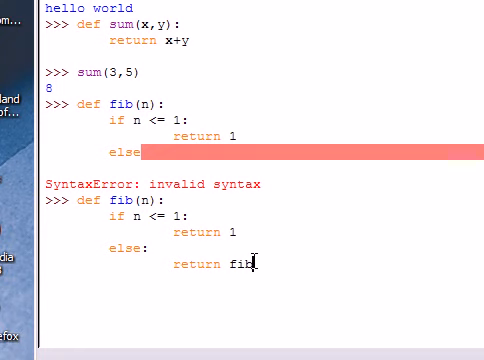
pyautogui.write('(n')
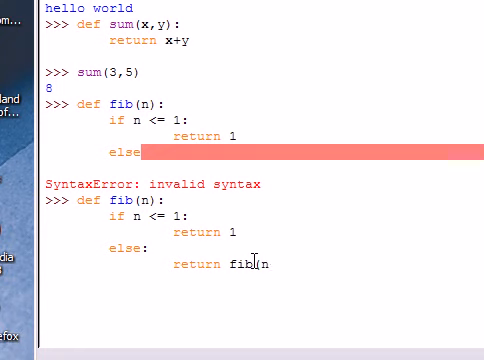
pyautogui.write('n-1)')
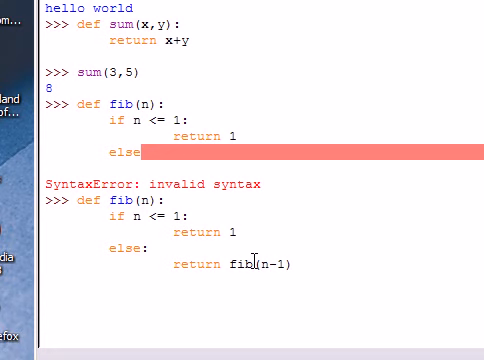
pyautogui.write('+ fib')
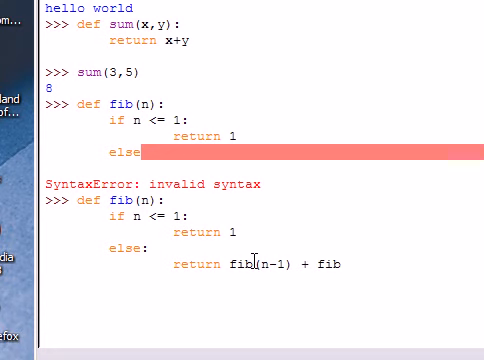
pyautogui.write('(n-2')
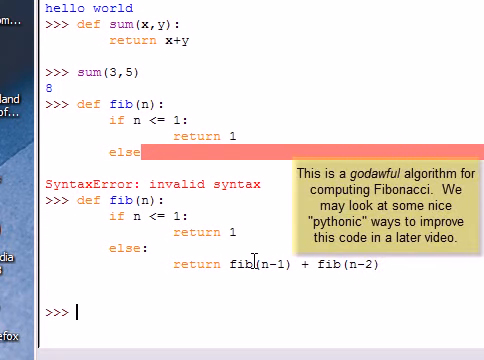
pyautogui.write('f')
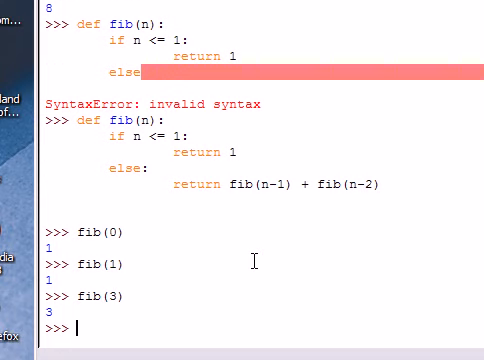
# - Evaluate fib(0), fib(1), fib(3) and fib(4), giving 1, 1, 3 and 5
pyautogui.write('fib(4')
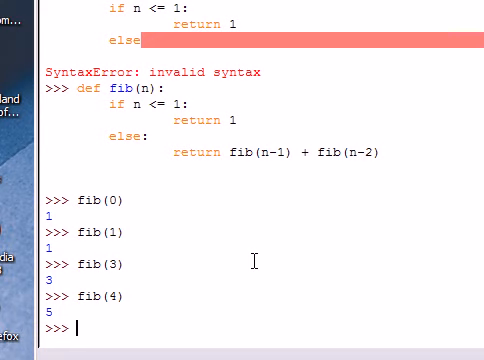
pyautogui.write('for')
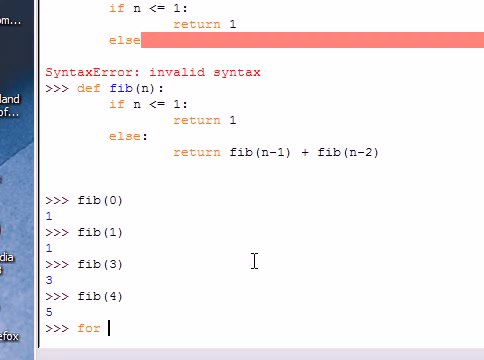
# - Loop for i in range(10) printing fib(i), listing 1 through 55
pyautogui.write('i in rang')
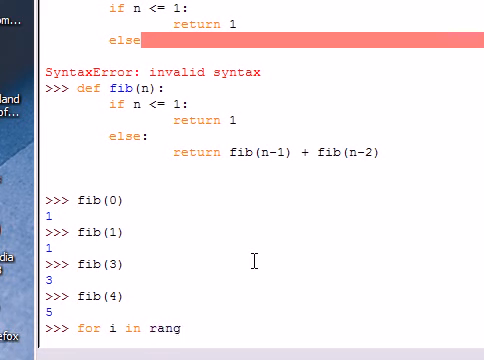
pyautogui.write('e(')
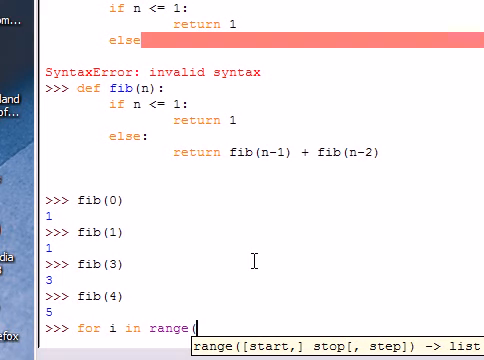
pyautogui.write('10):')
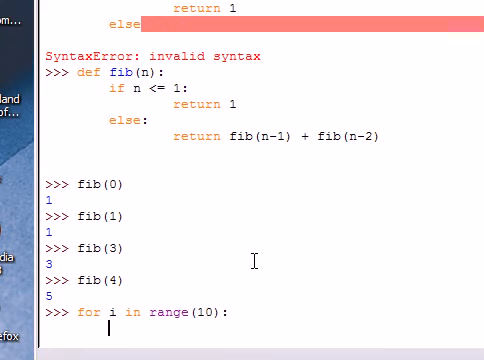
pyautogui.write('print')
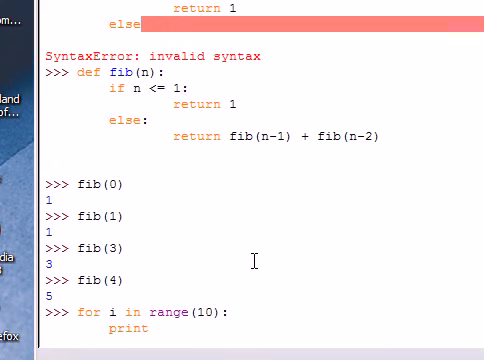
pyautogui.write('fib(i)')
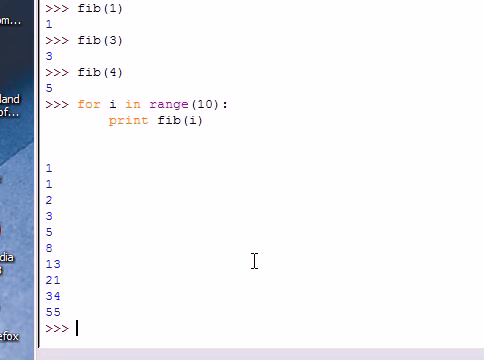
# - Write a second 'for i in range(10):' loop with body 'print fib(i),' using a trailing comma
pyautogui.write('for i i')
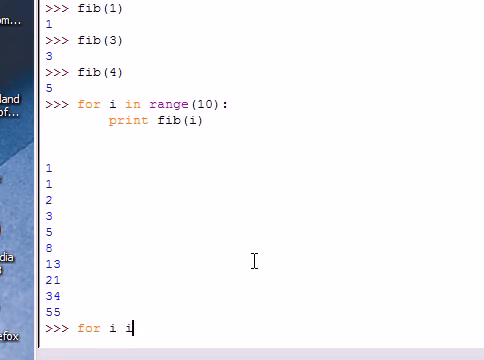
pyautogui.write('n range(10):')
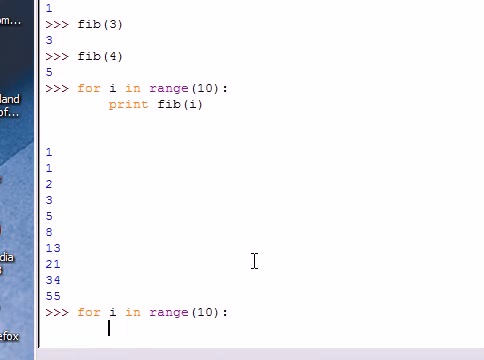
pyautogui.write('print fib(')
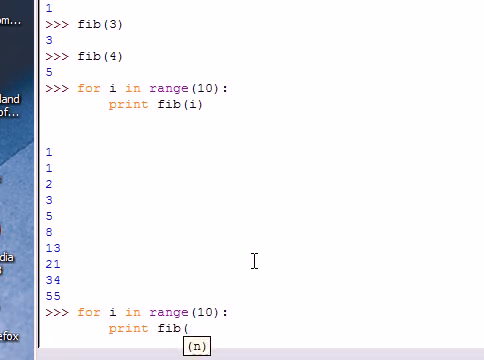
pyautogui.write('i),')
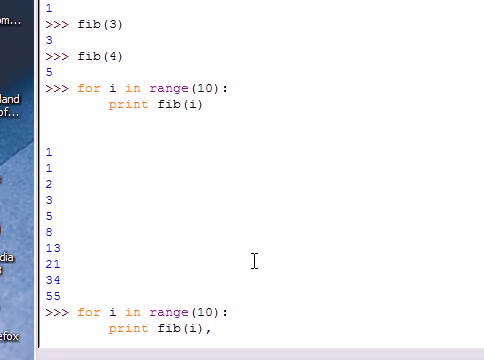